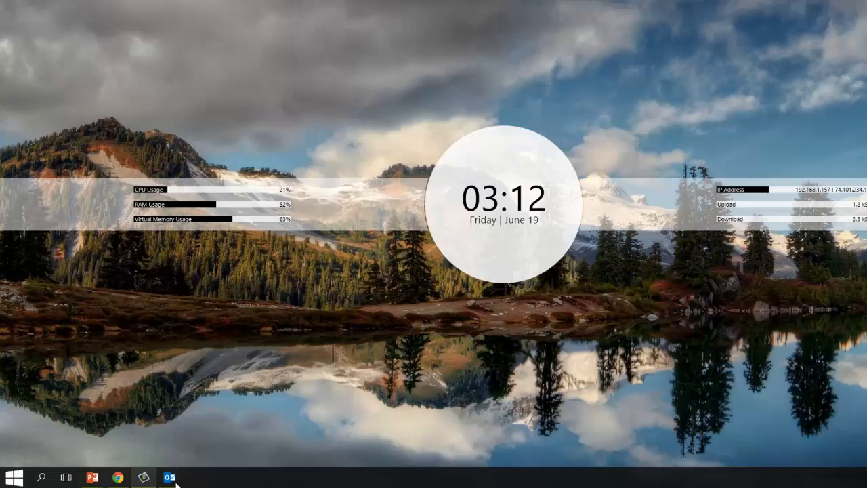
Launch Outlook from the taskbar and show the File tab's Account Information page.
click(181, 477)
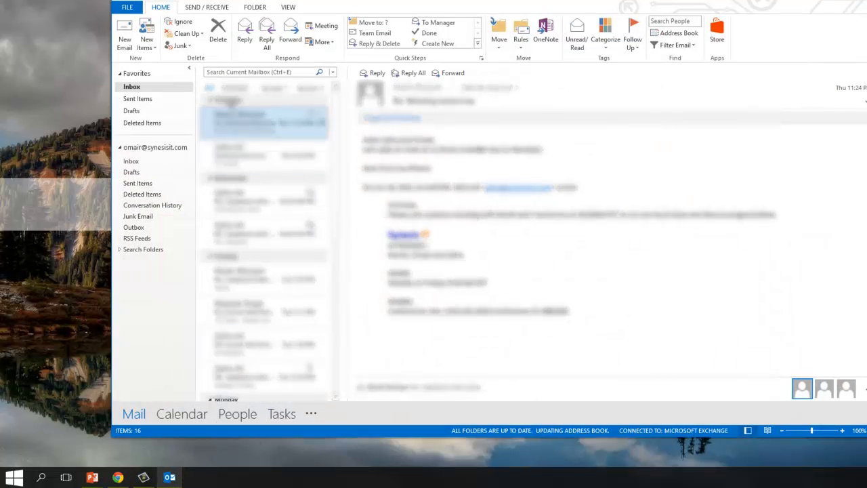
click(126, 7)
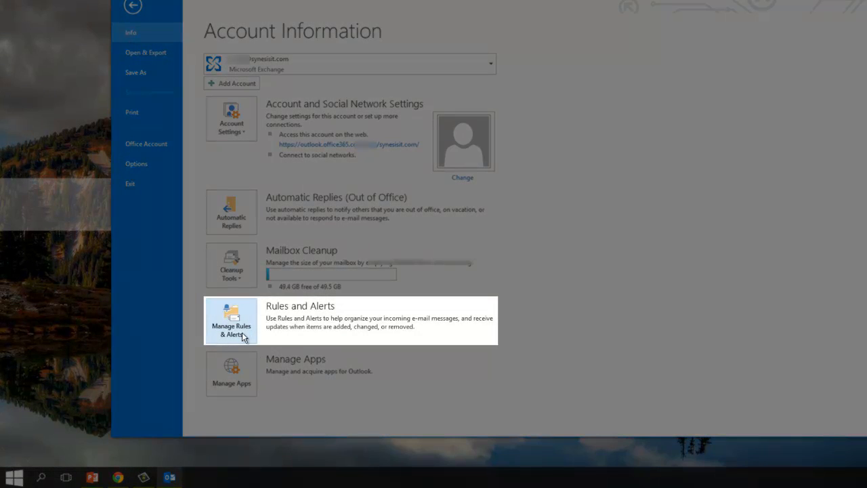
mouse_move(254, 341)
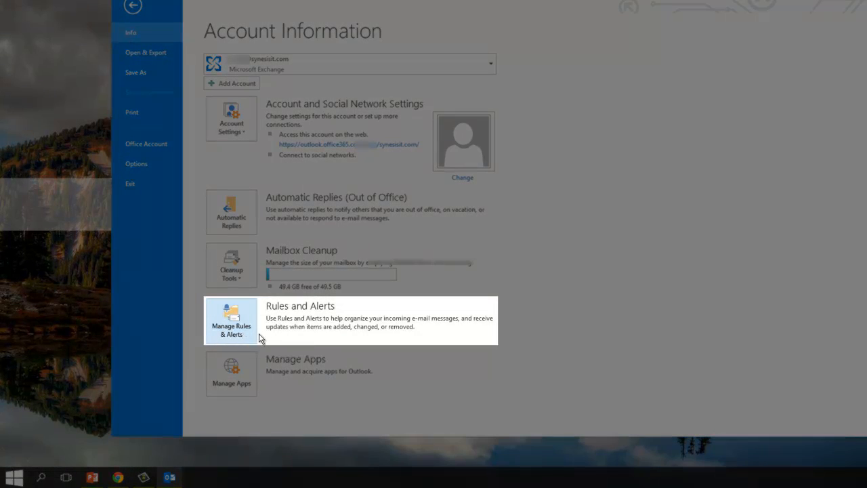
Start a new blank 'Apply rule on messages I receive' rule in Rules and Alerts.
click(231, 321)
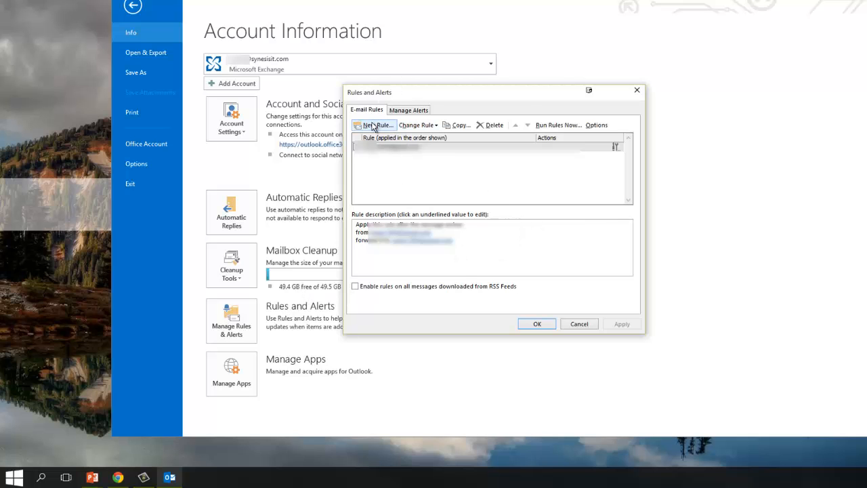
click(371, 124)
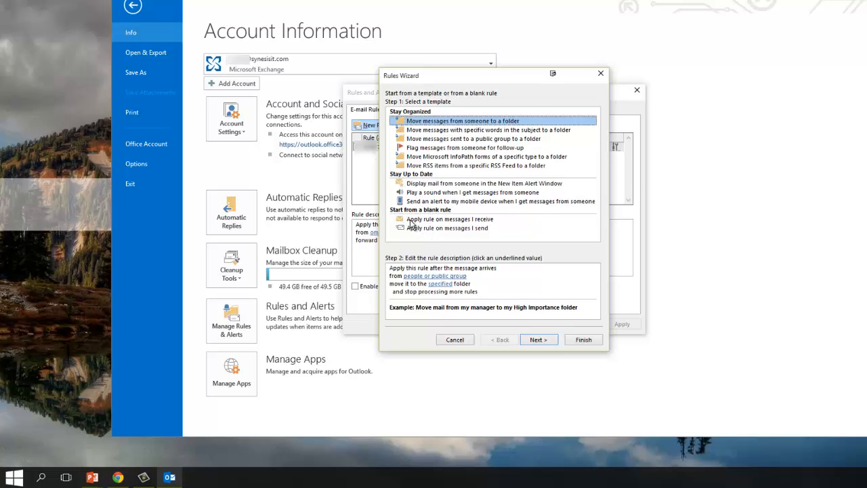
click(450, 218)
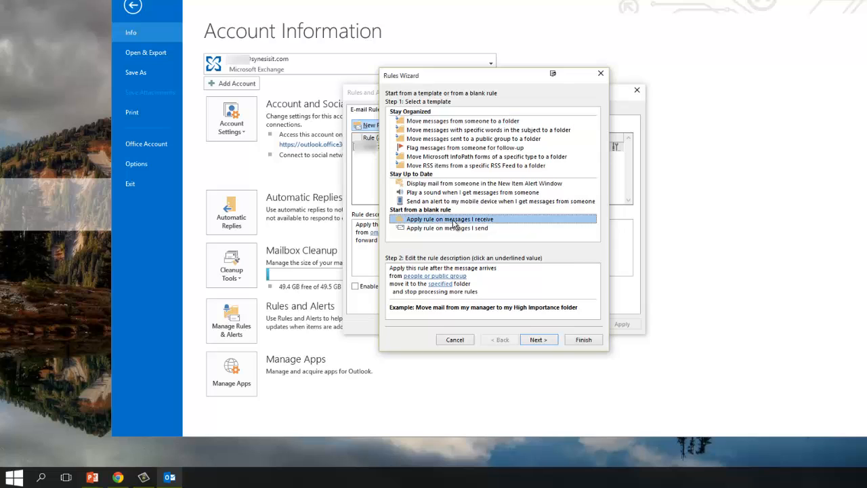
click(539, 339)
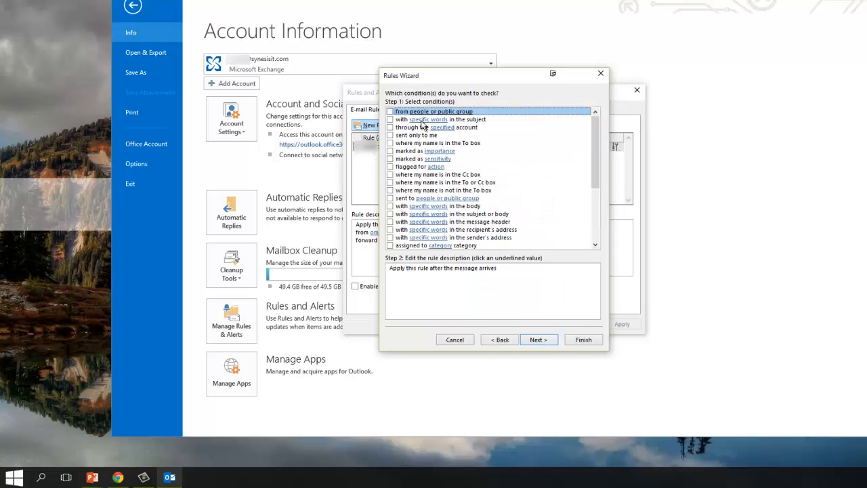
mouse_move(418, 128)
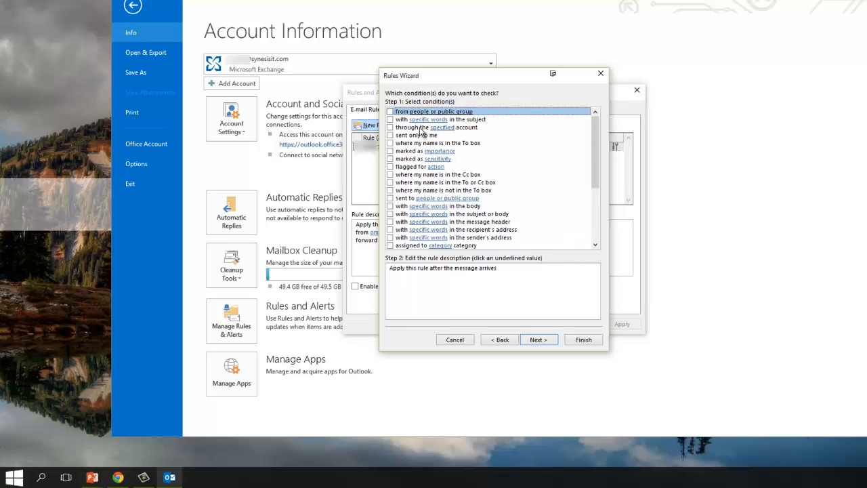
Add the 'from people or public group' condition with Sales as the sender.
scroll(down, 3)
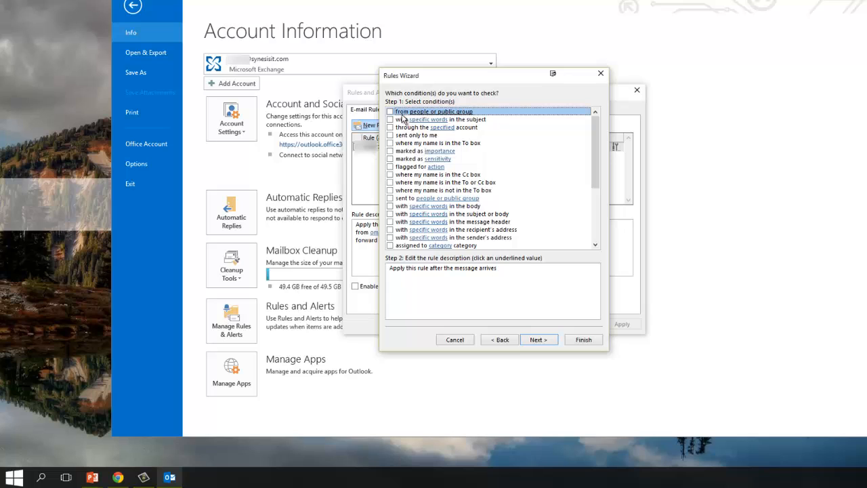
click(390, 111)
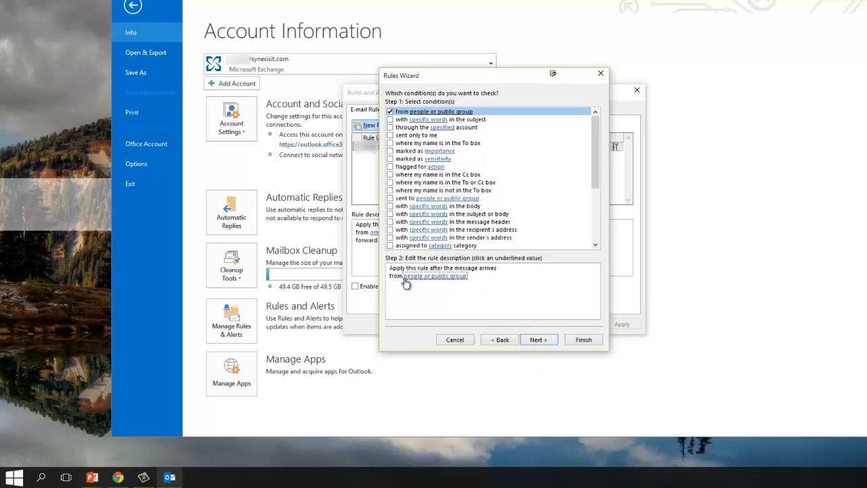
mouse_move(418, 282)
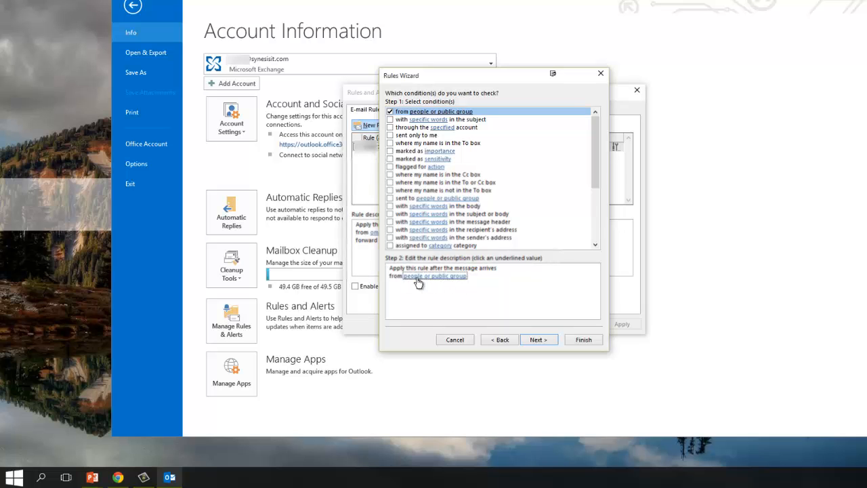
click(436, 275)
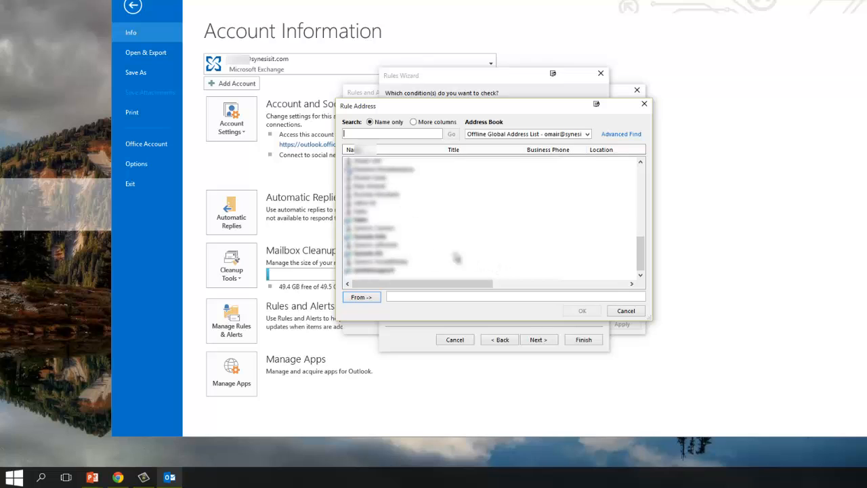
mouse_move(493, 236)
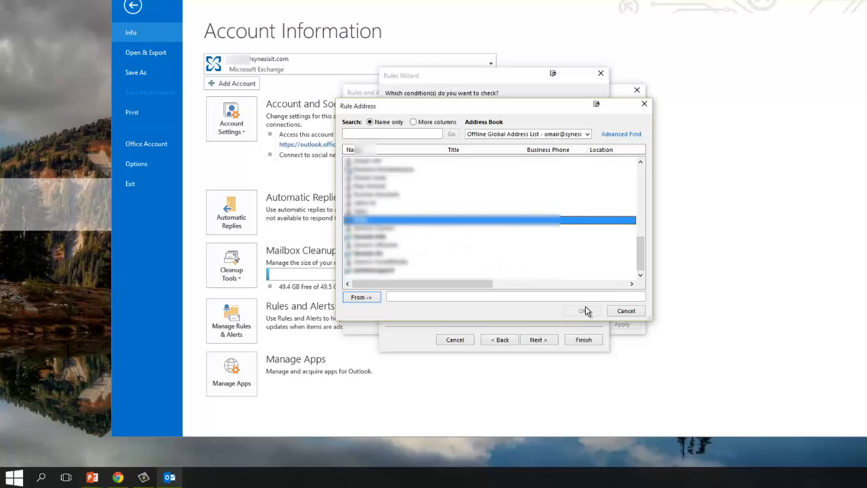
click(361, 297)
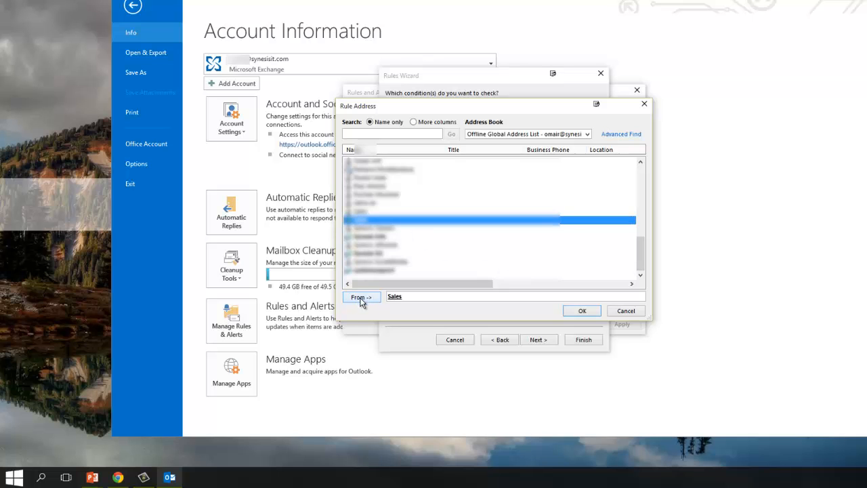
click(582, 310)
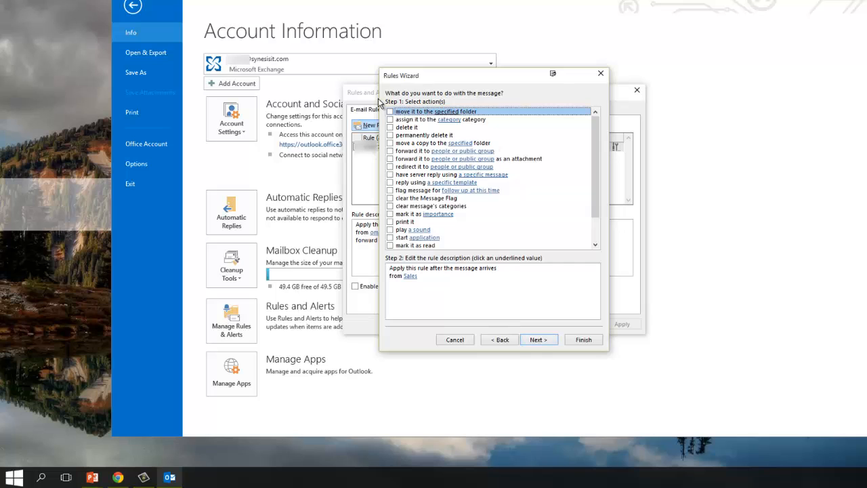
mouse_move(401, 155)
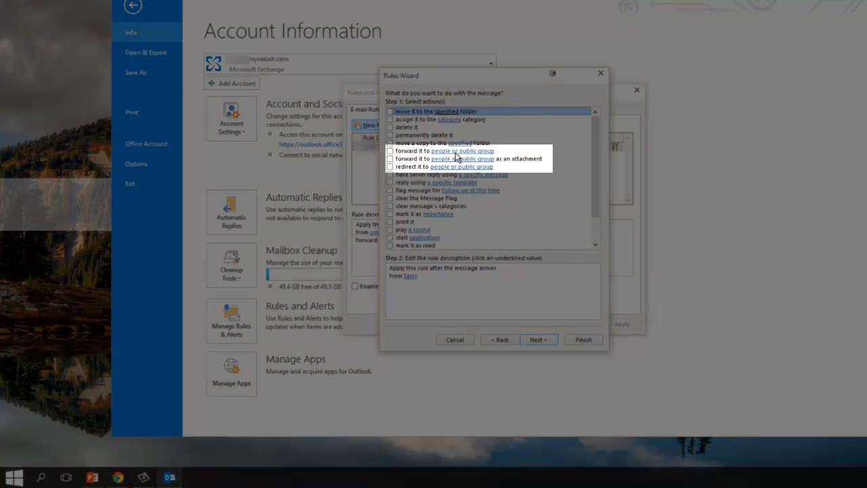
mouse_move(435, 174)
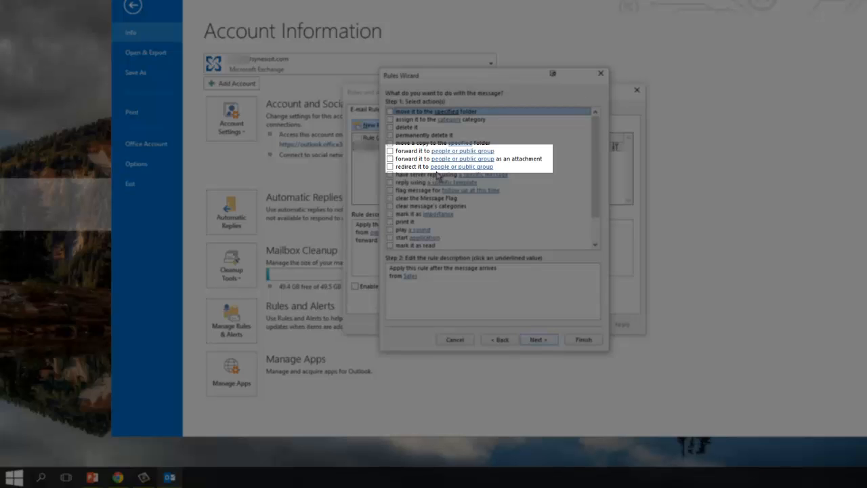
mouse_move(392, 157)
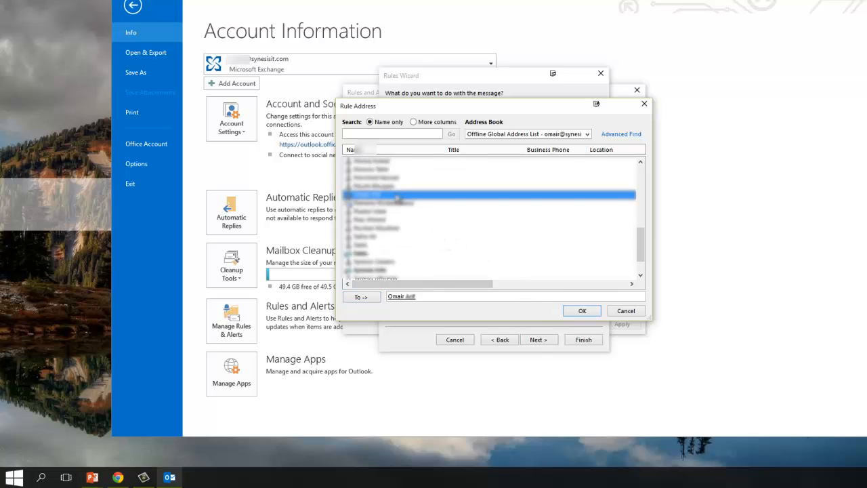
Confirm the forwarding recipient for the 'forward it to people or public group' action.
click(581, 310)
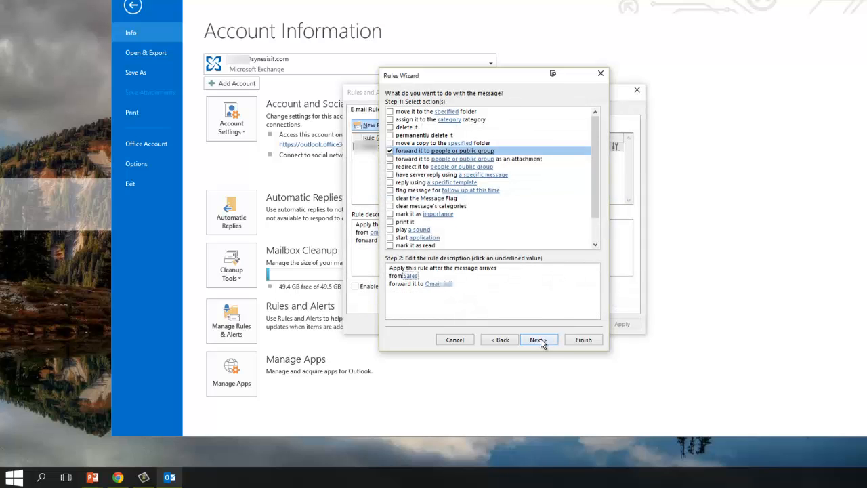
Add an exception for messages whose subject or body contains 'Memo'.
click(539, 340)
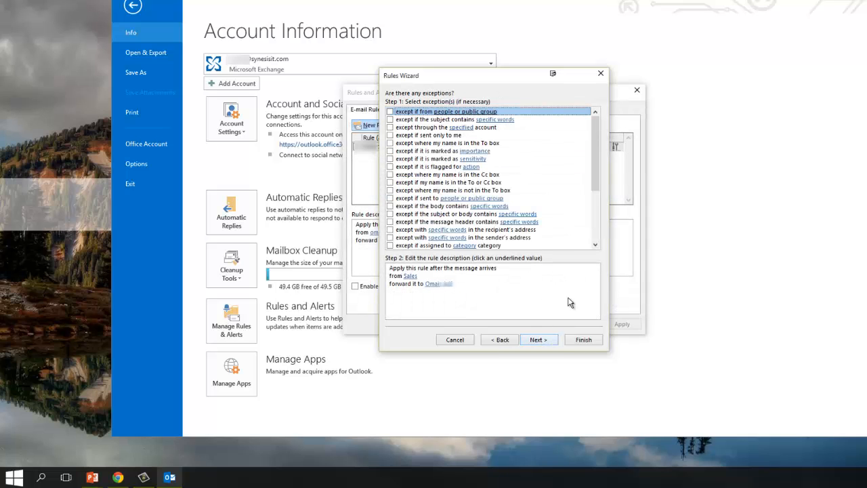
mouse_move(573, 172)
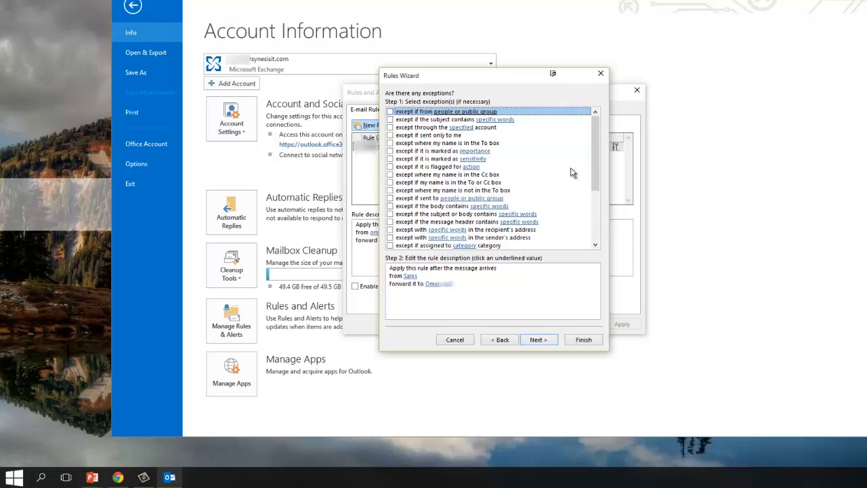
mouse_move(479, 205)
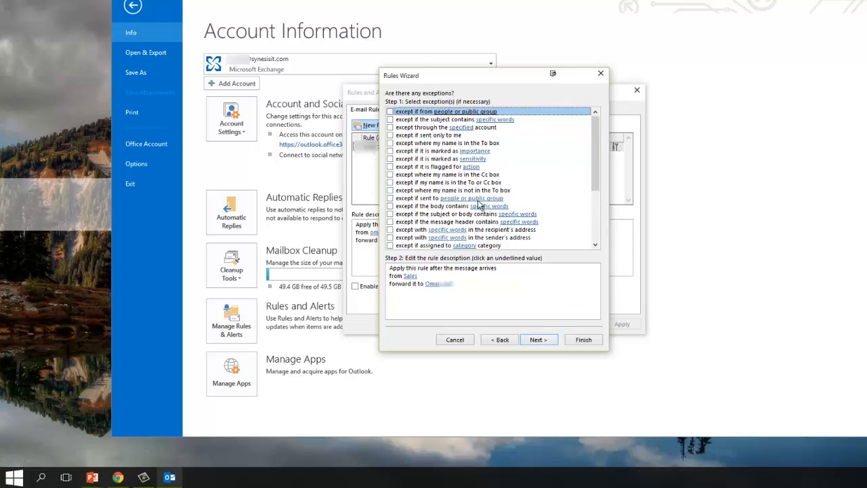
scroll(down, 3)
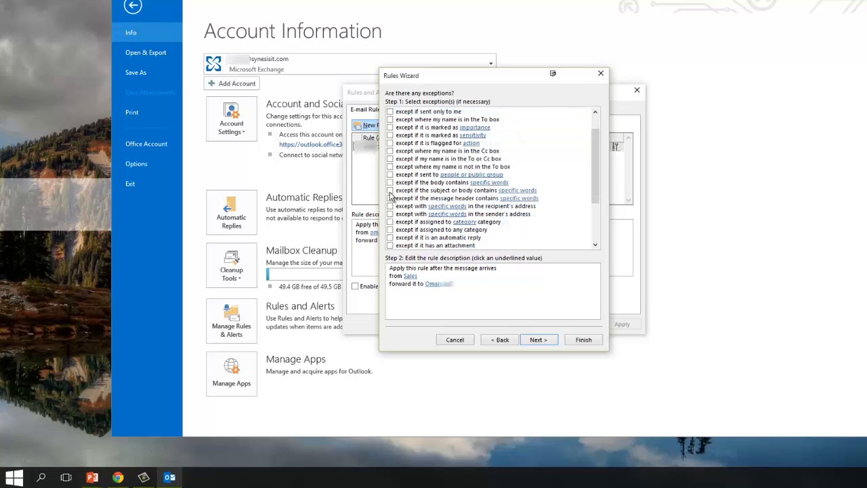
click(391, 191)
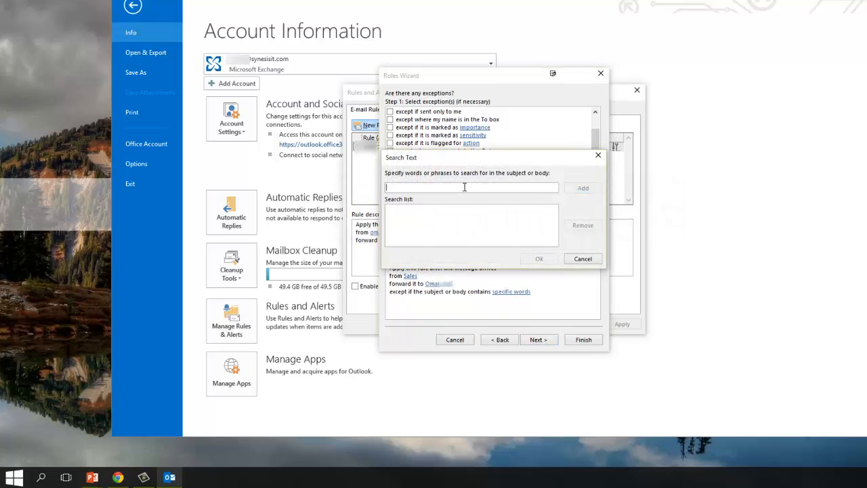
text(Memo)
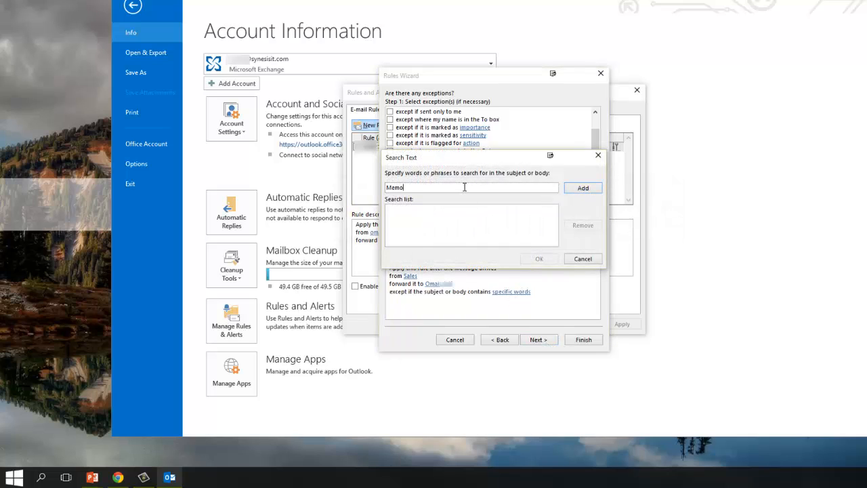
click(583, 187)
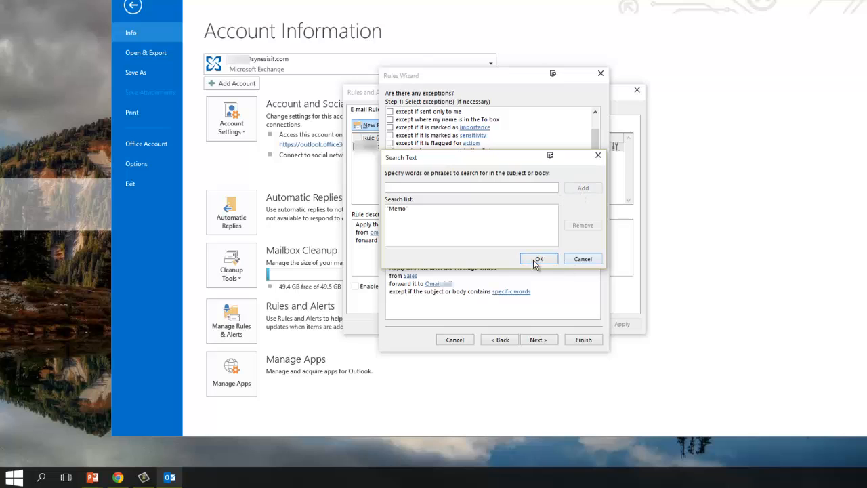
click(539, 258)
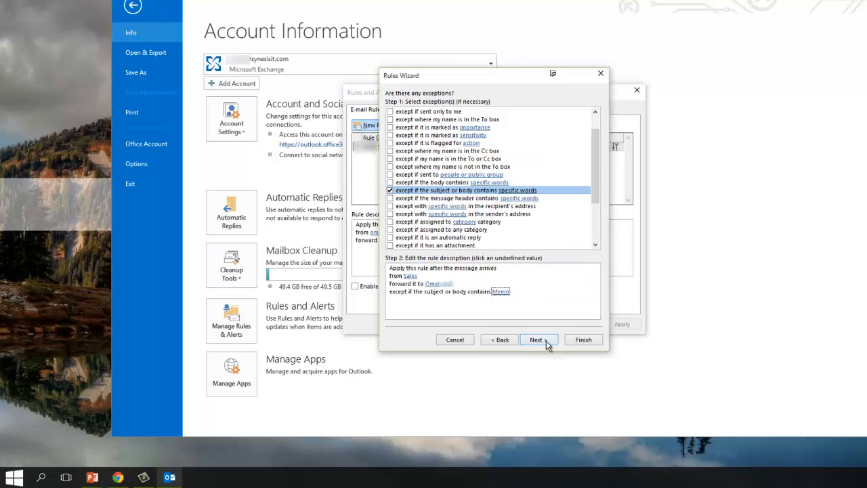
Finish the rule named 'Sales' with the rule turned on, and apply it.
click(538, 339)
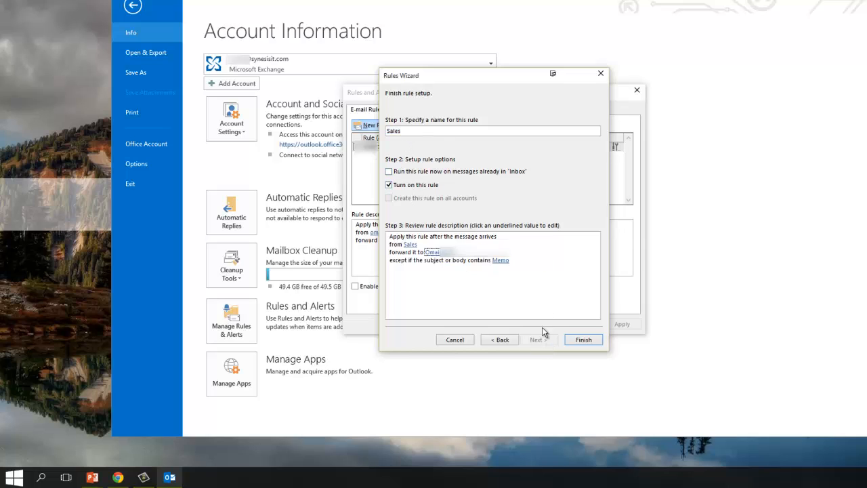
click(583, 339)
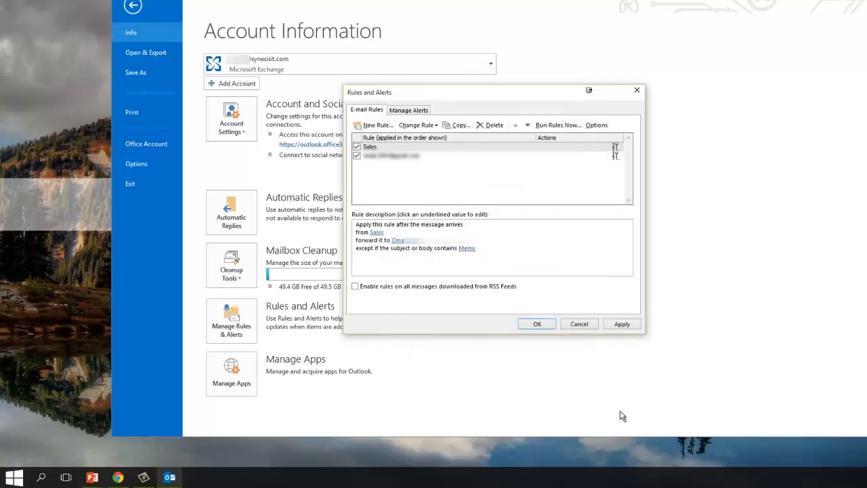
click(621, 323)
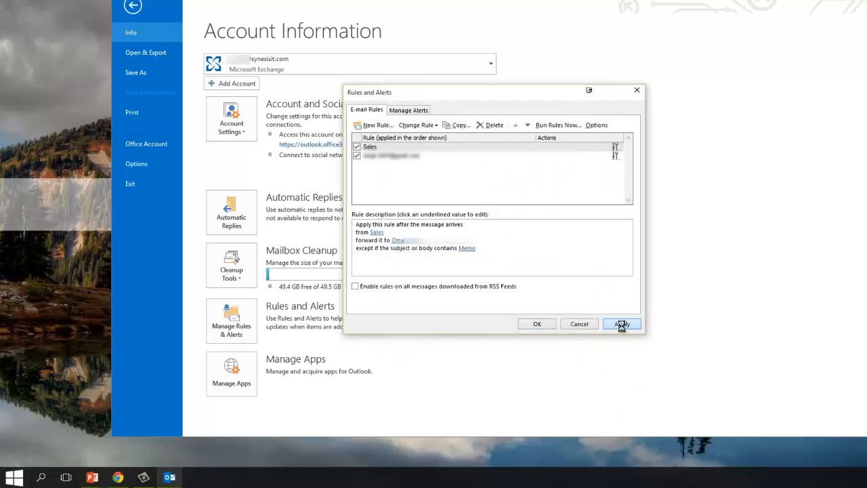
click(622, 324)
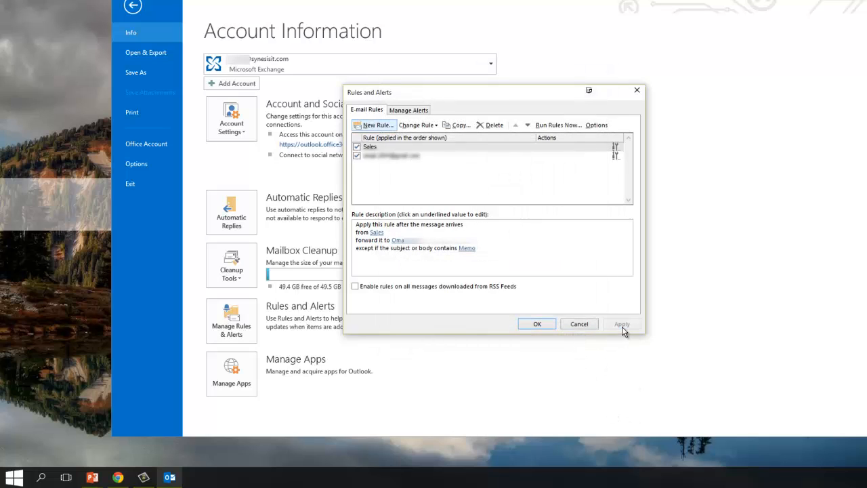